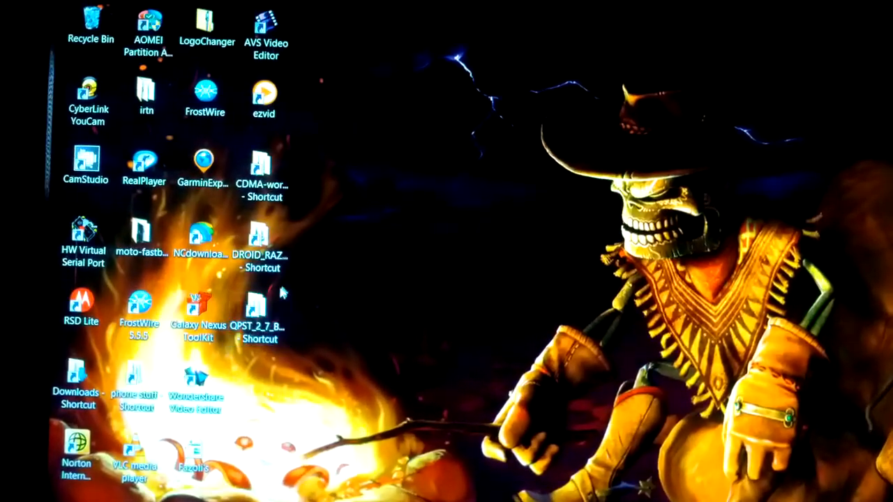
Open QPST_2_7_Build355, enter its QPST subfolder and select QPST Configuration
{"action": "left_click", "coordinate": [261, 314]}
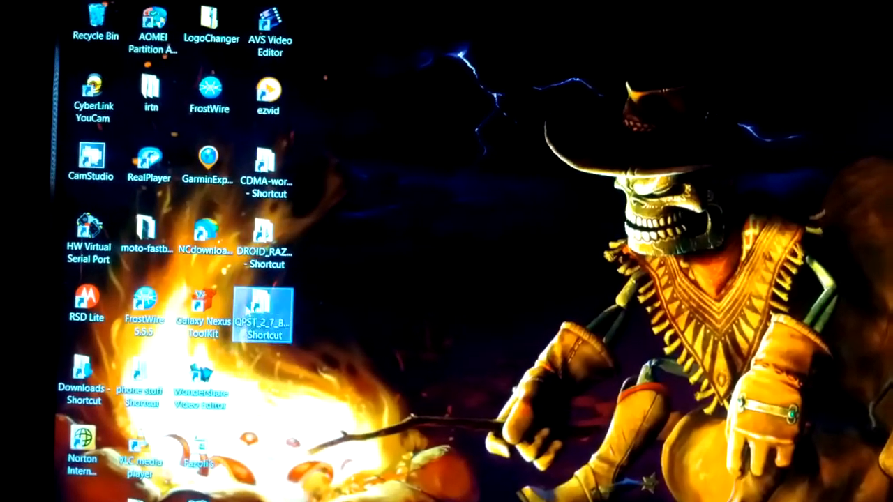
{"action": "double_click", "coordinate": [264, 310]}
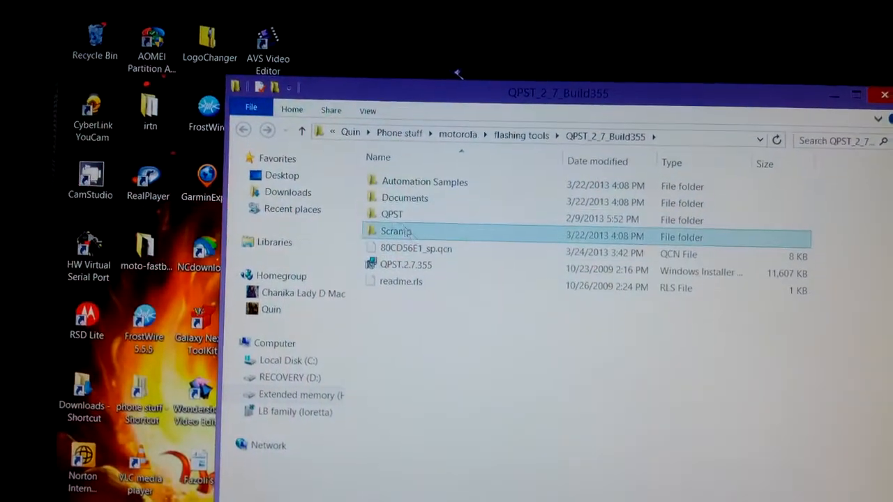
{"action": "double_click", "coordinate": [392, 214]}
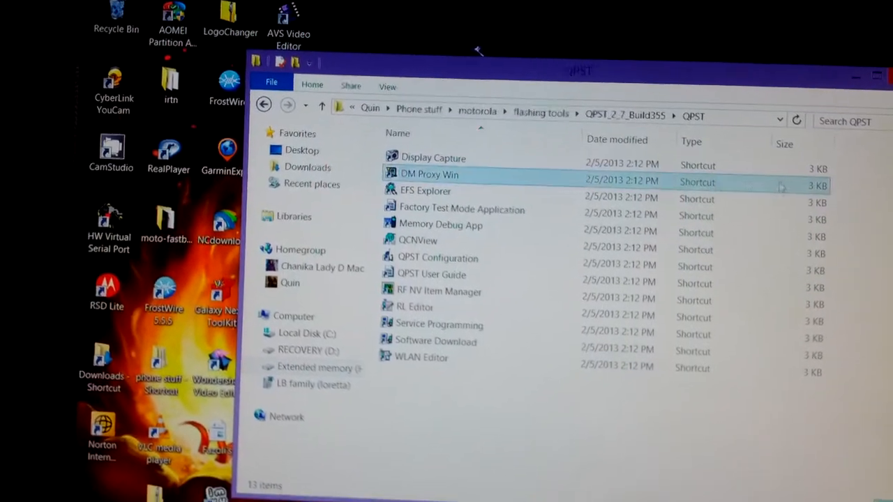
{"action": "left_click", "coordinate": [419, 268]}
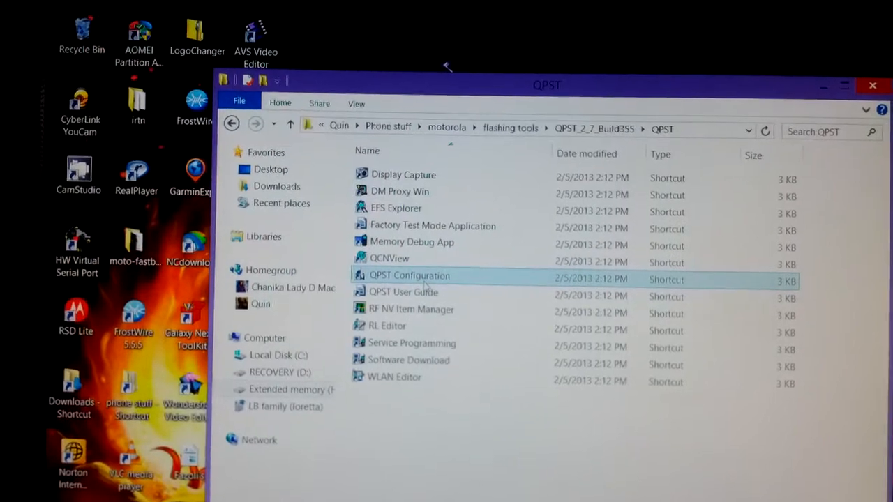
{"action": "left_click", "coordinate": [410, 275]}
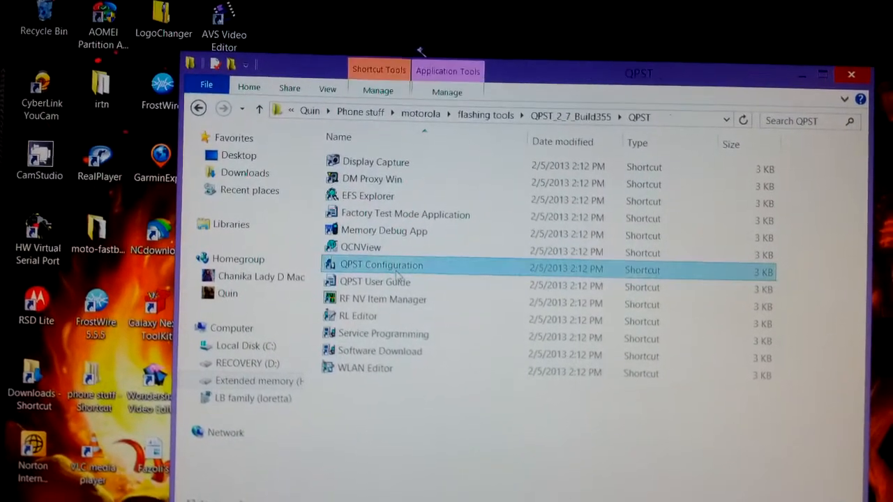
Add COM6 as a new port in QPST Configuration, listing all ports, then disable it
{"action": "double_click", "coordinate": [381, 264]}
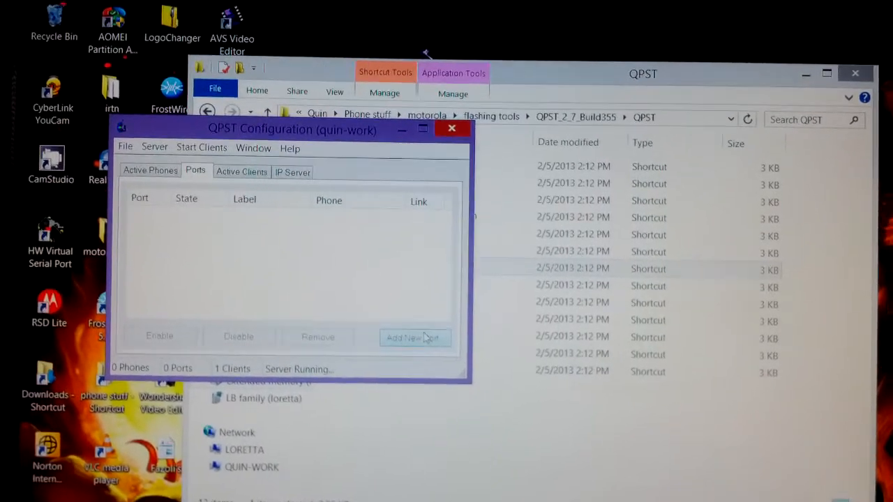
{"action": "left_click", "coordinate": [412, 337]}
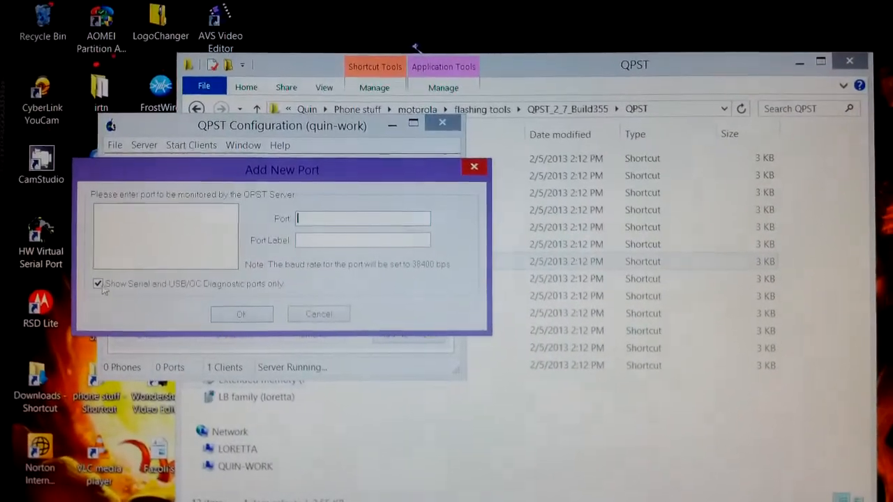
{"action": "left_click", "coordinate": [97, 283]}
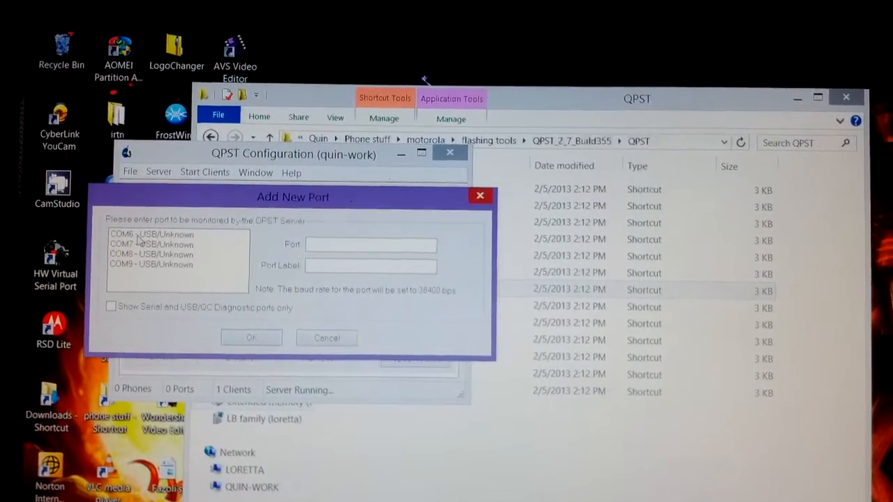
{"action": "left_click", "coordinate": [151, 233]}
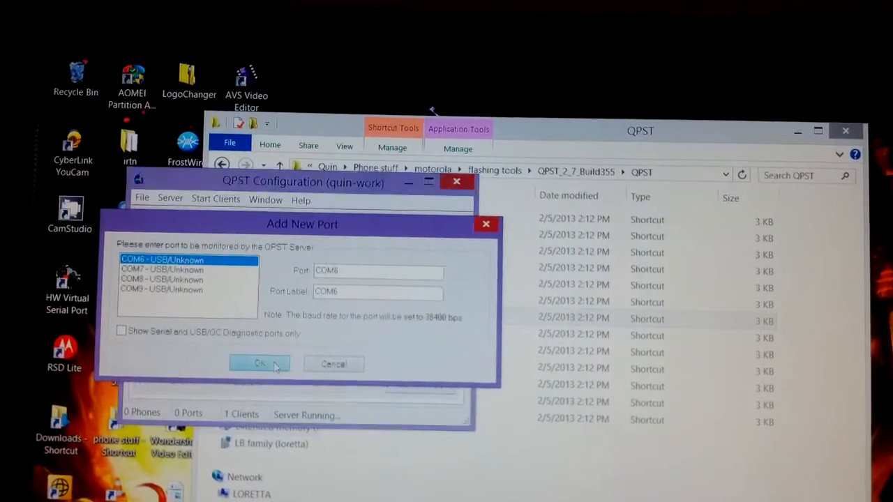
{"action": "left_click", "coordinate": [260, 363]}
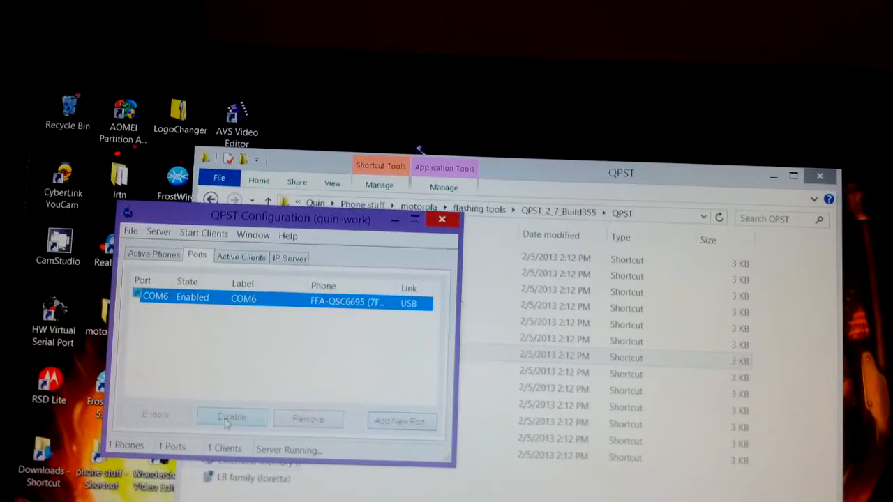
{"action": "left_click", "coordinate": [230, 417]}
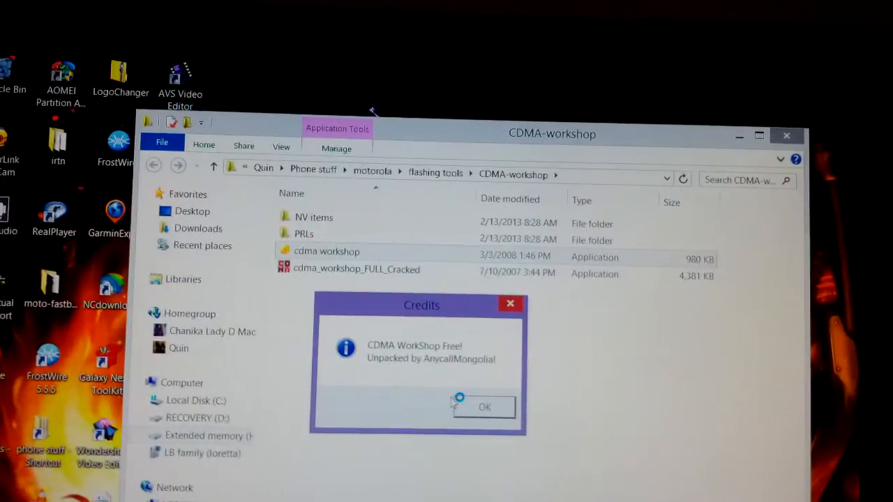
Dismiss the CDMA WorkShop Free credits notice and launch cdma workshop
{"action": "left_click", "coordinate": [483, 407]}
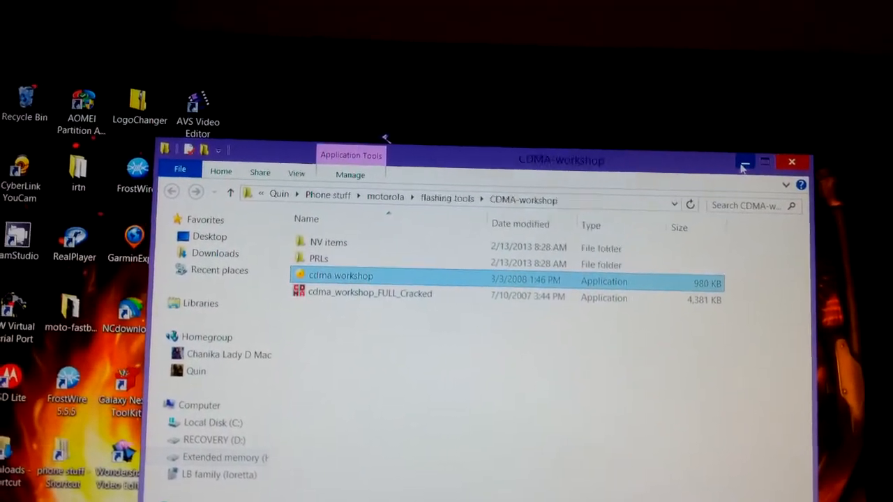
{"action": "double_click", "coordinate": [340, 276]}
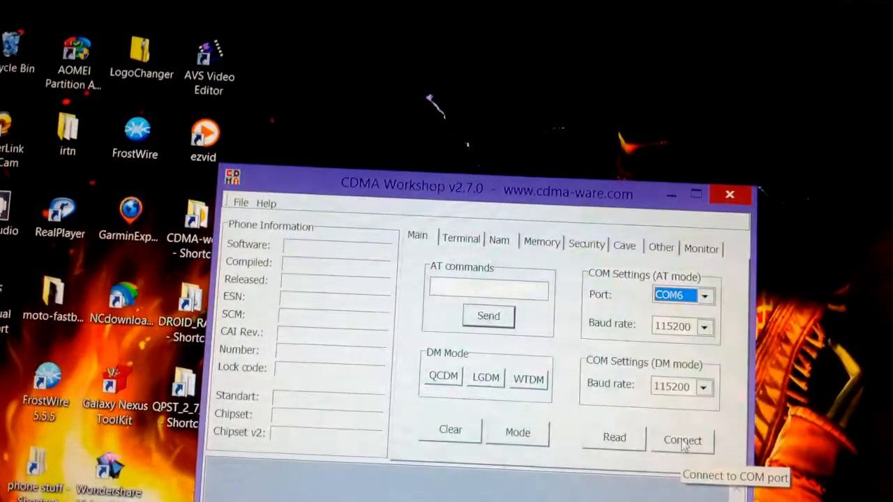
Connect CDMA Workshop to the phone on COM6 and send the SPC
{"action": "left_click", "coordinate": [681, 439]}
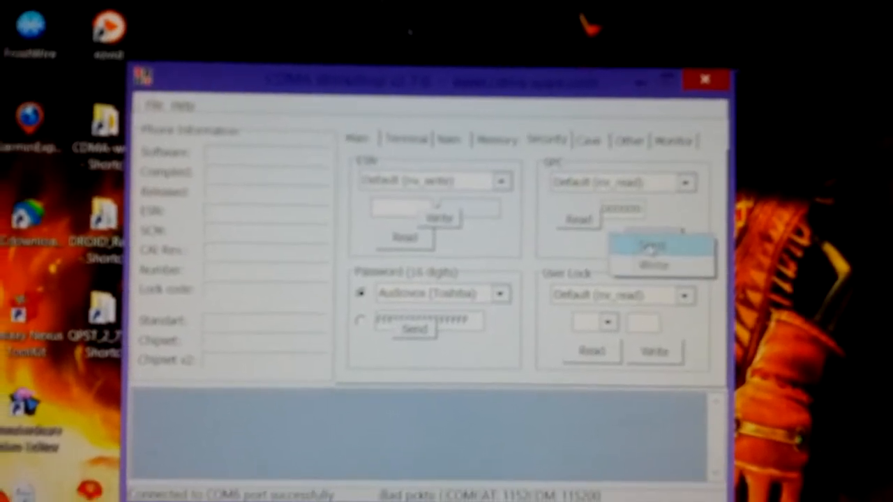
{"action": "left_click", "coordinate": [650, 246]}
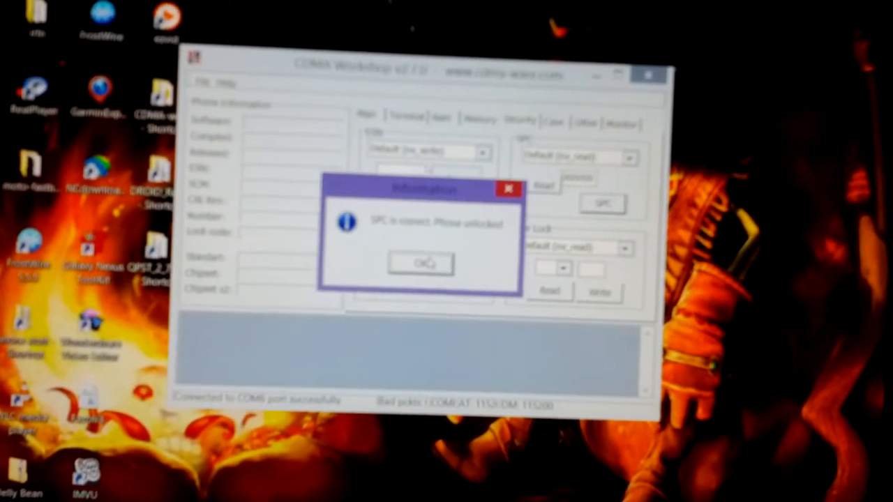
Acknowledge the 'SPC is correct. Phone unlocked' message
{"action": "left_click", "coordinate": [420, 263]}
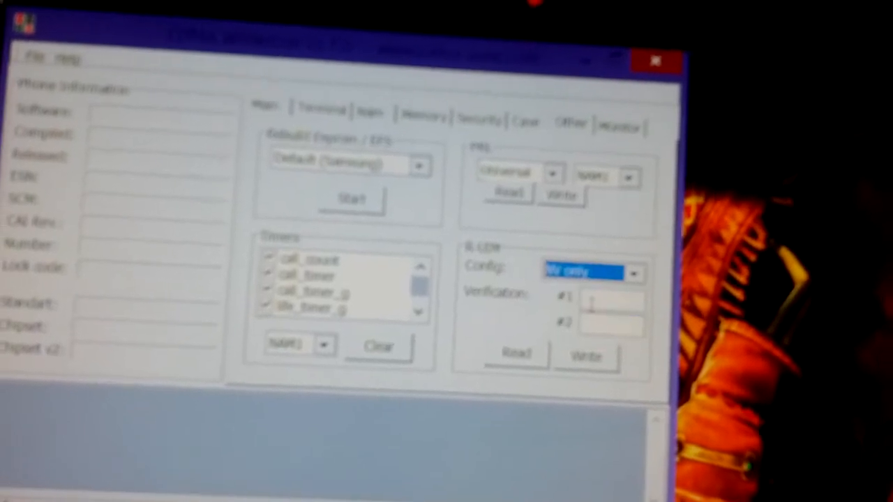
Write R-UIM config NV only with both verification values and confirm the change
{"action": "left_click", "coordinate": [586, 357]}
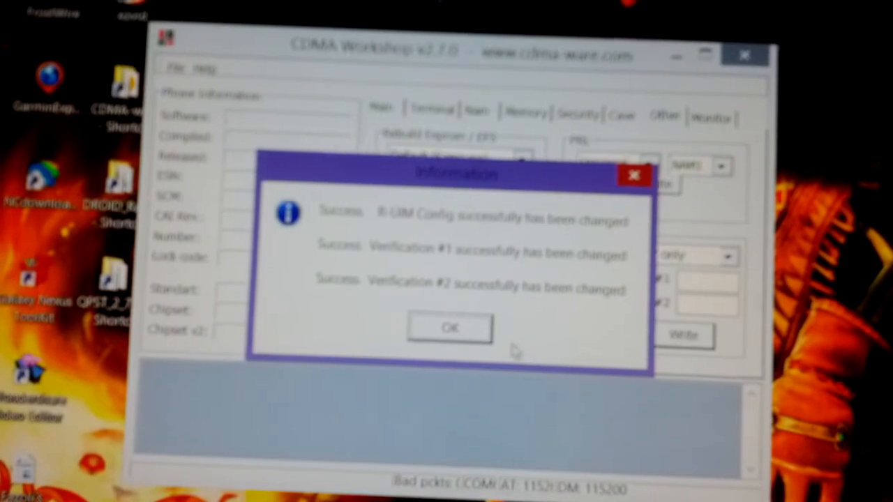
{"action": "left_click", "coordinate": [450, 328]}
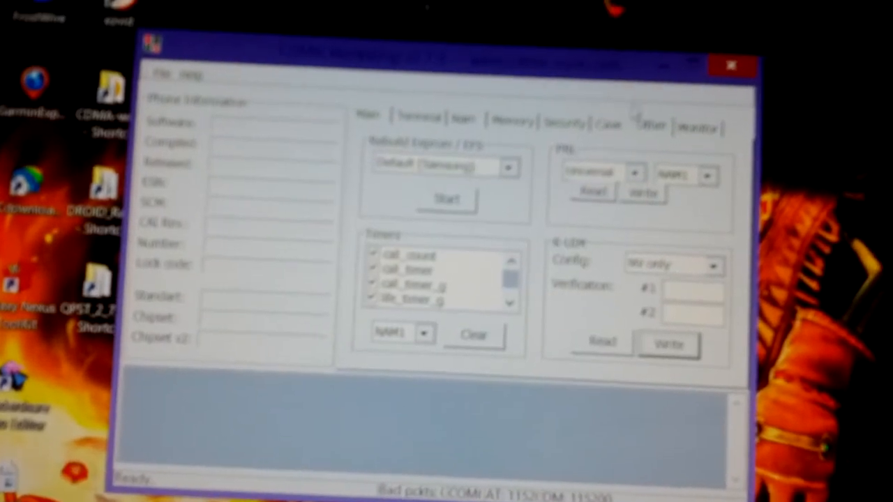
{"action": "left_click", "coordinate": [609, 125]}
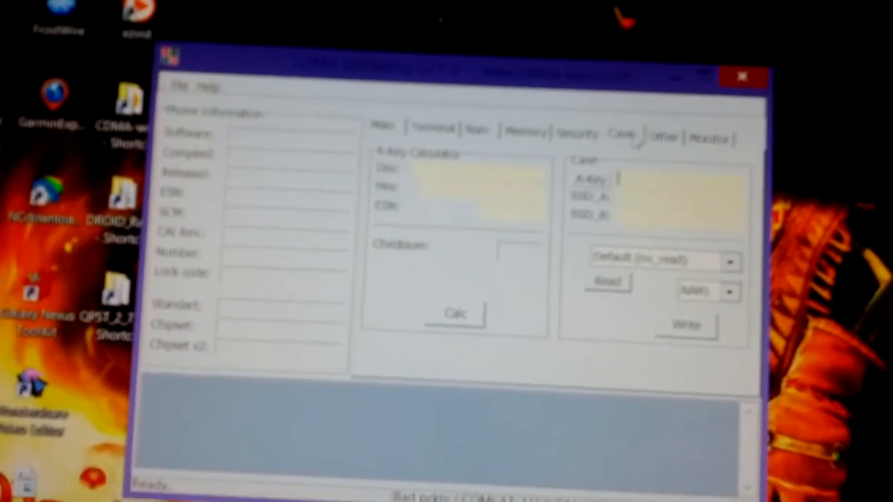
Write the .prl file from the PRLs folder to NAM1 and confirm
{"action": "left_click", "coordinate": [692, 141]}
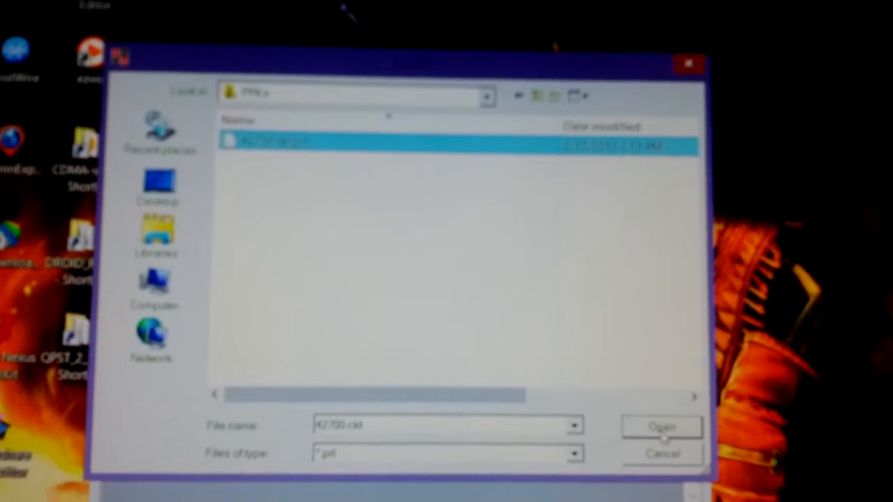
{"action": "left_click", "coordinate": [661, 427]}
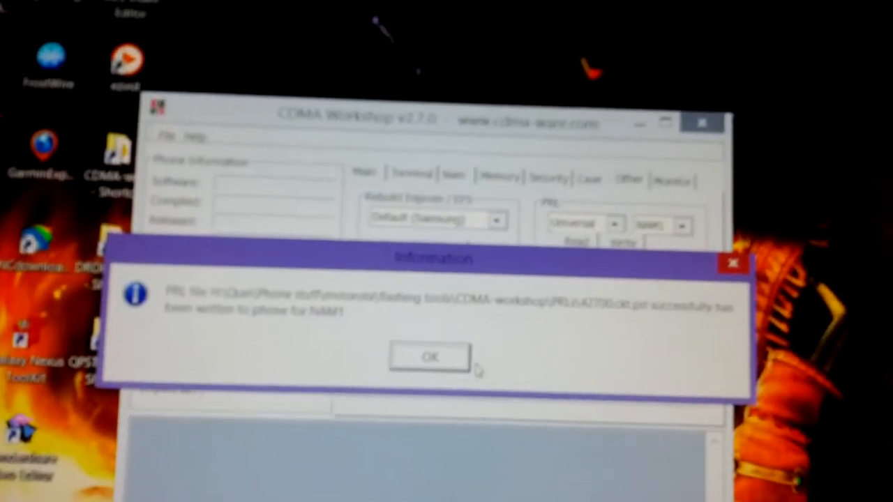
{"action": "left_click", "coordinate": [429, 357]}
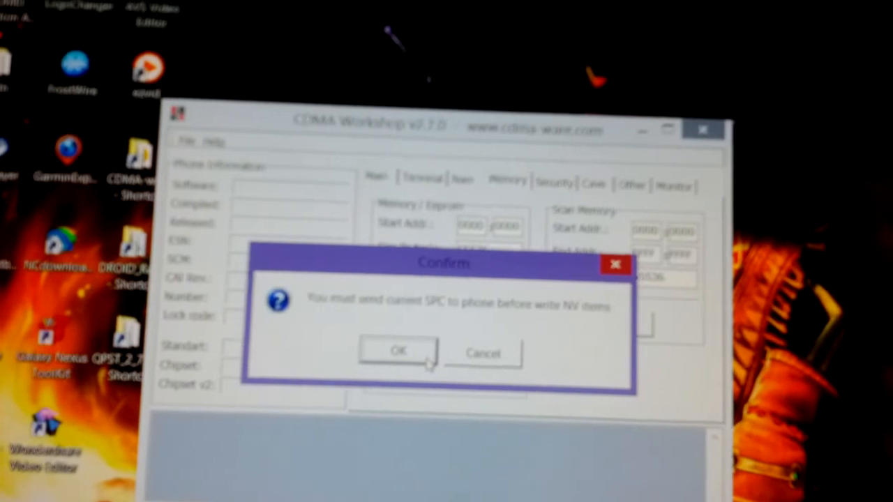
Confirm the current SPC was sent to proceed with writing NV items
{"action": "left_click", "coordinate": [398, 353]}
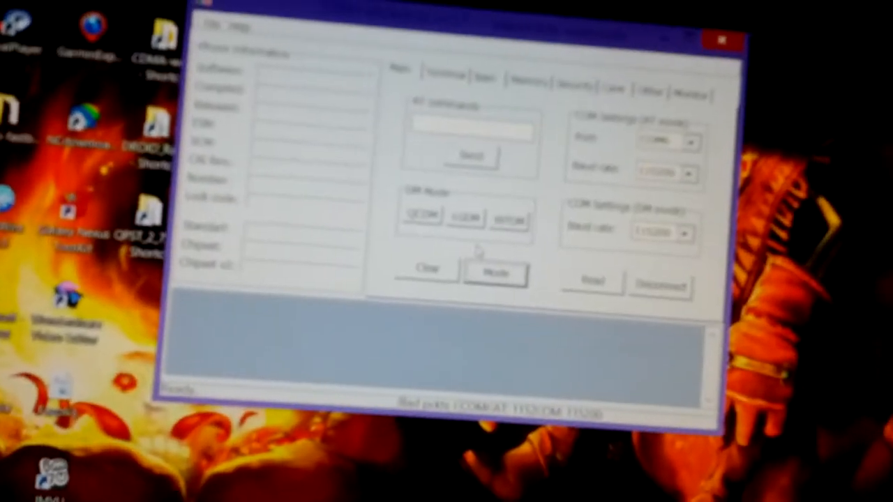